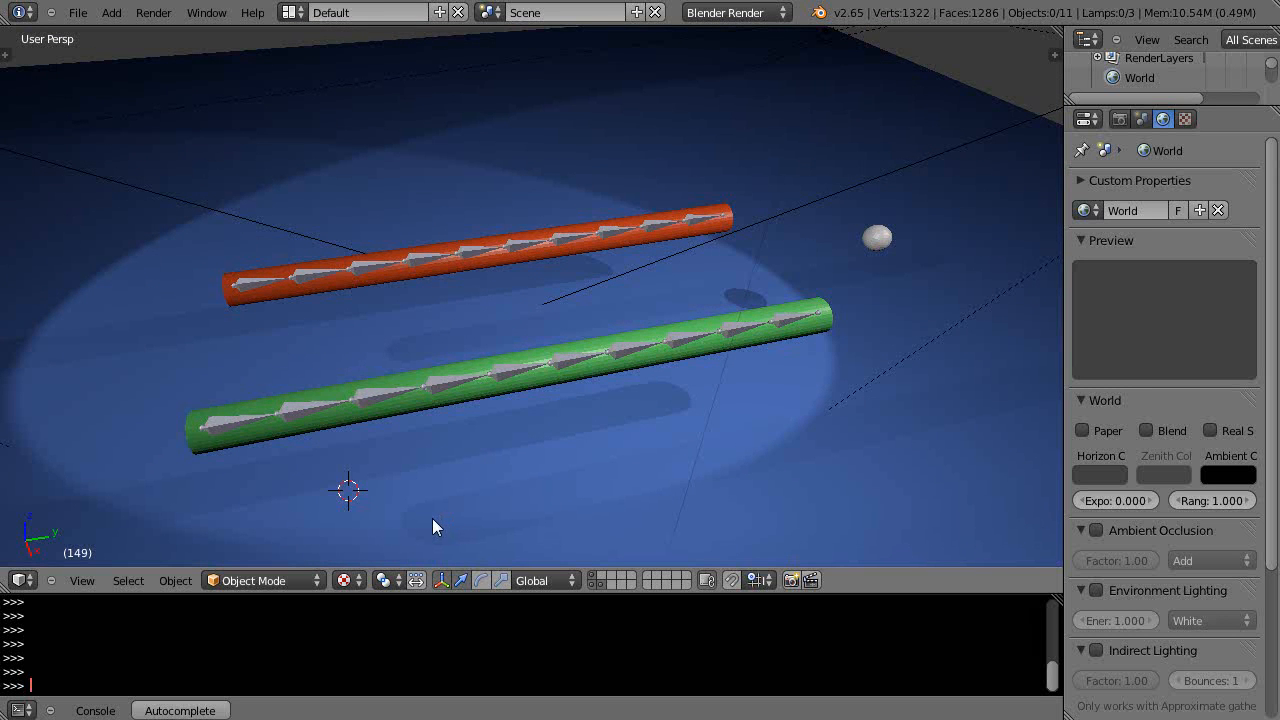
mouse_move(430, 524)
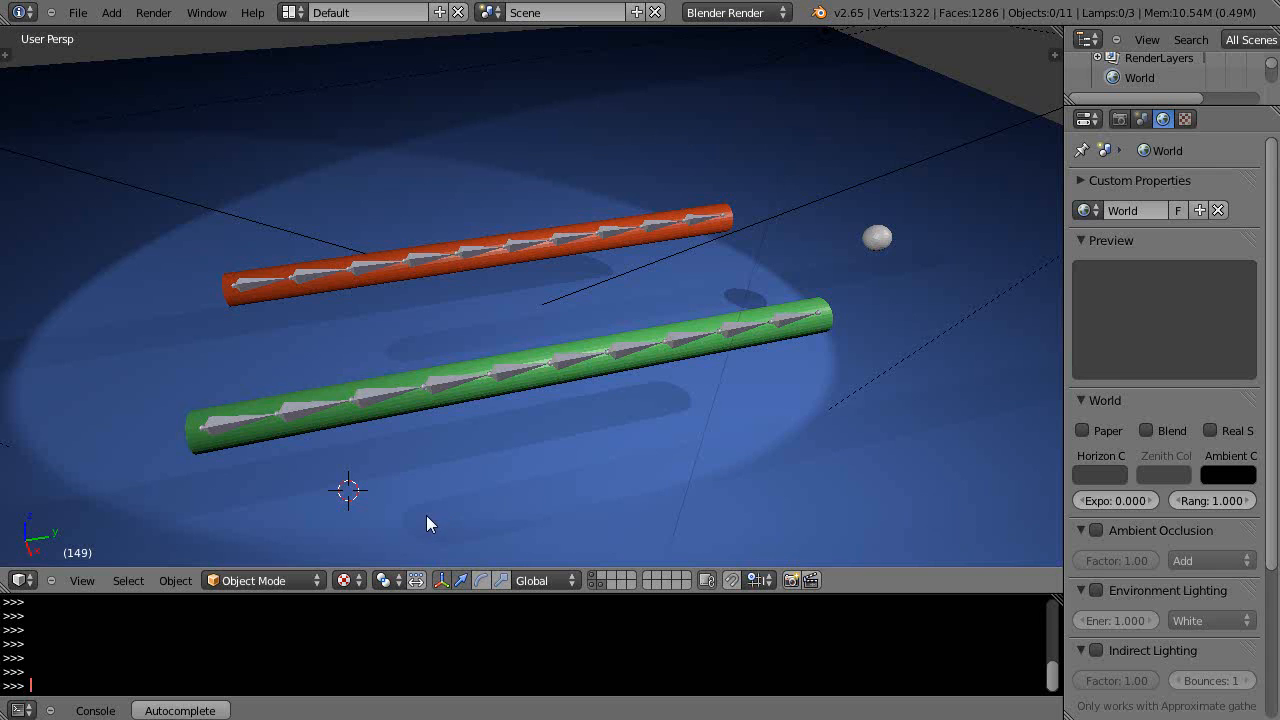
mouse_move(876, 240)
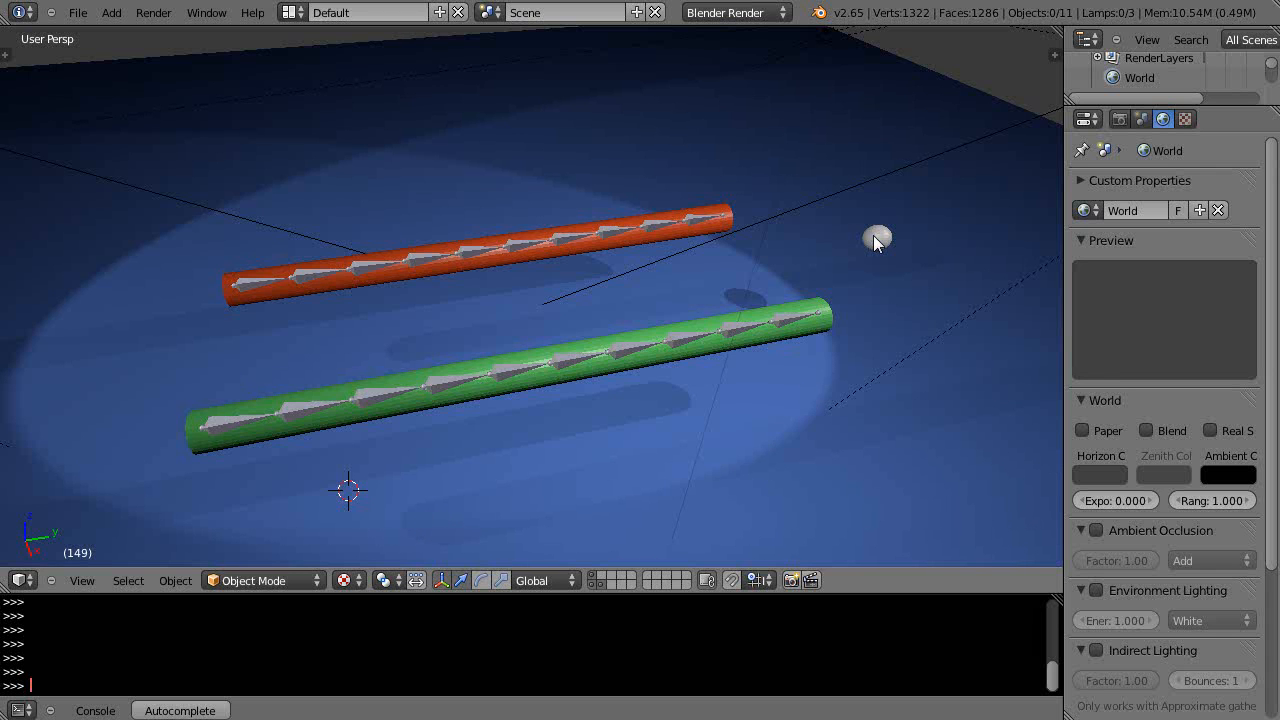
mouse_move(878, 248)
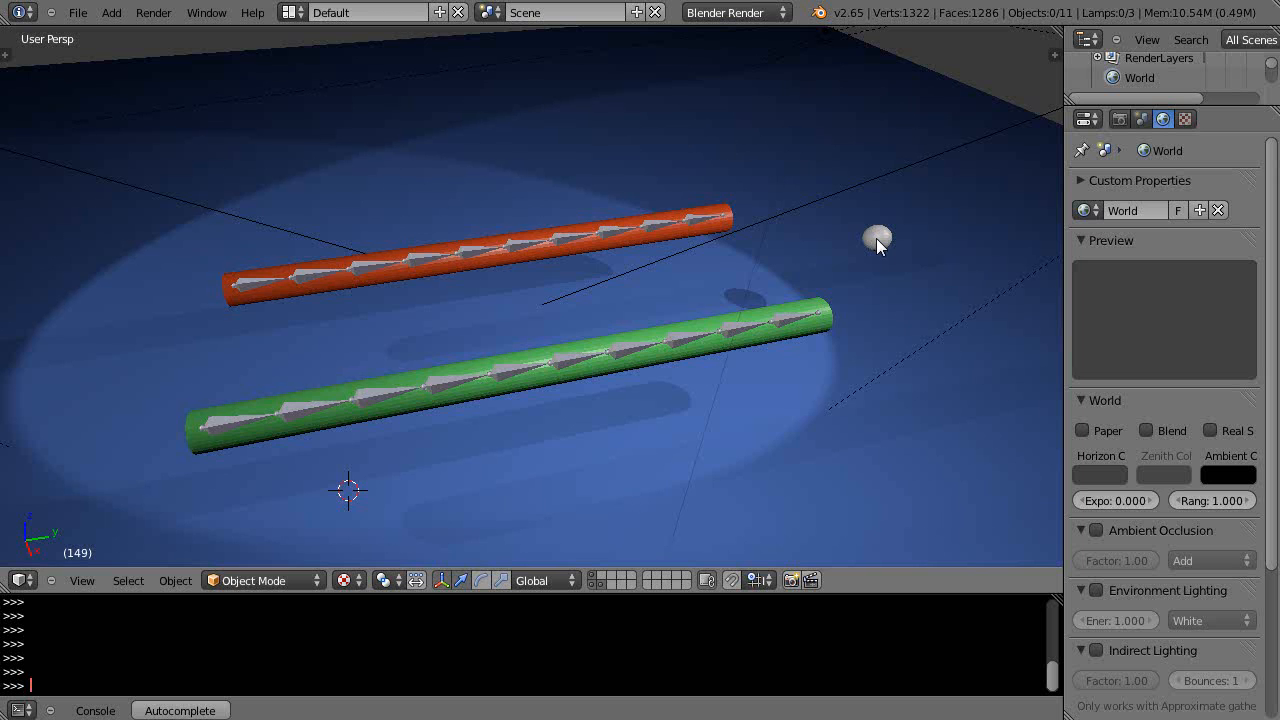
mouse_move(730, 224)
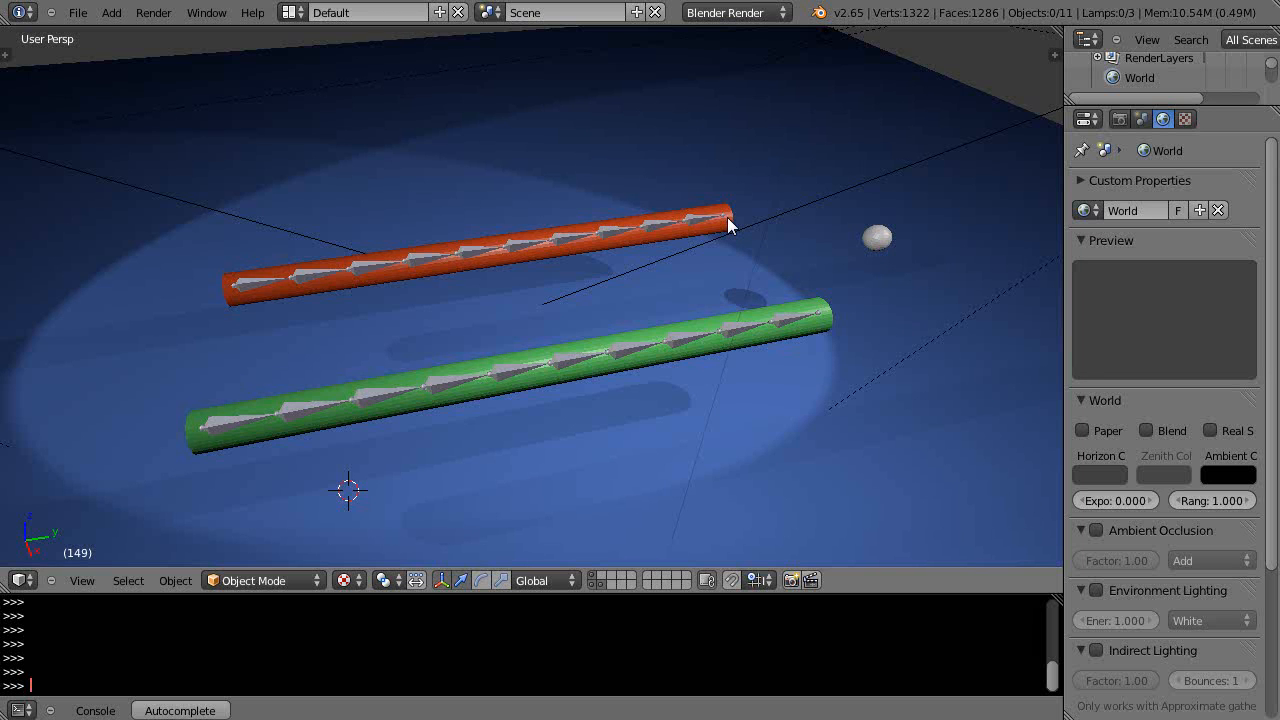
mouse_move(708, 236)
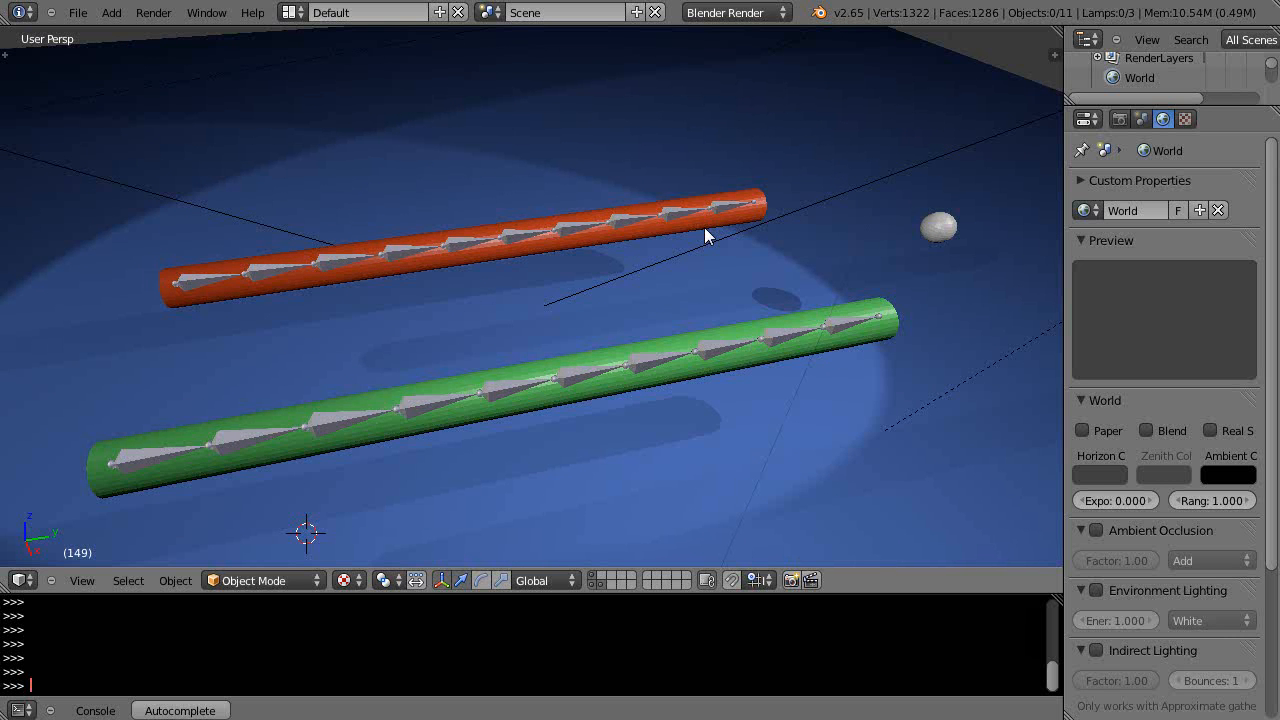
mouse_move(696, 230)
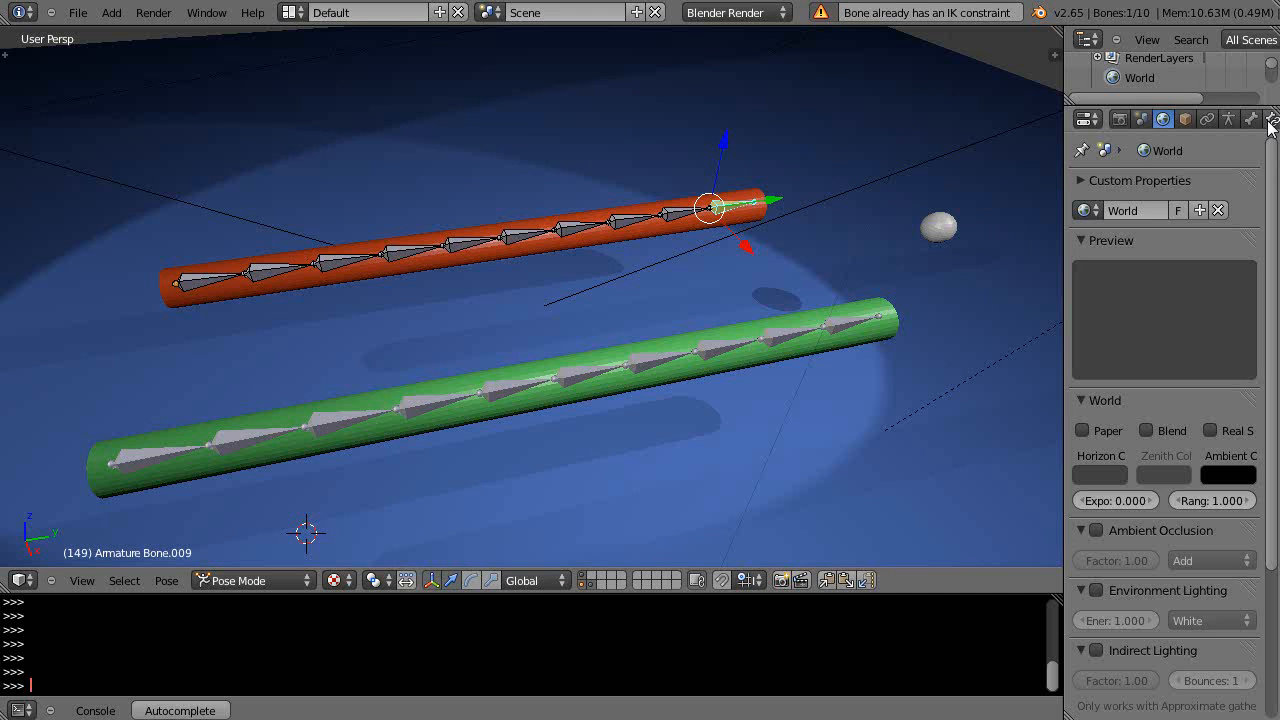
Constrain the green tube's tip bone with IK to a new empty, then select the orange tube's IK empty
left_click(1272, 118)
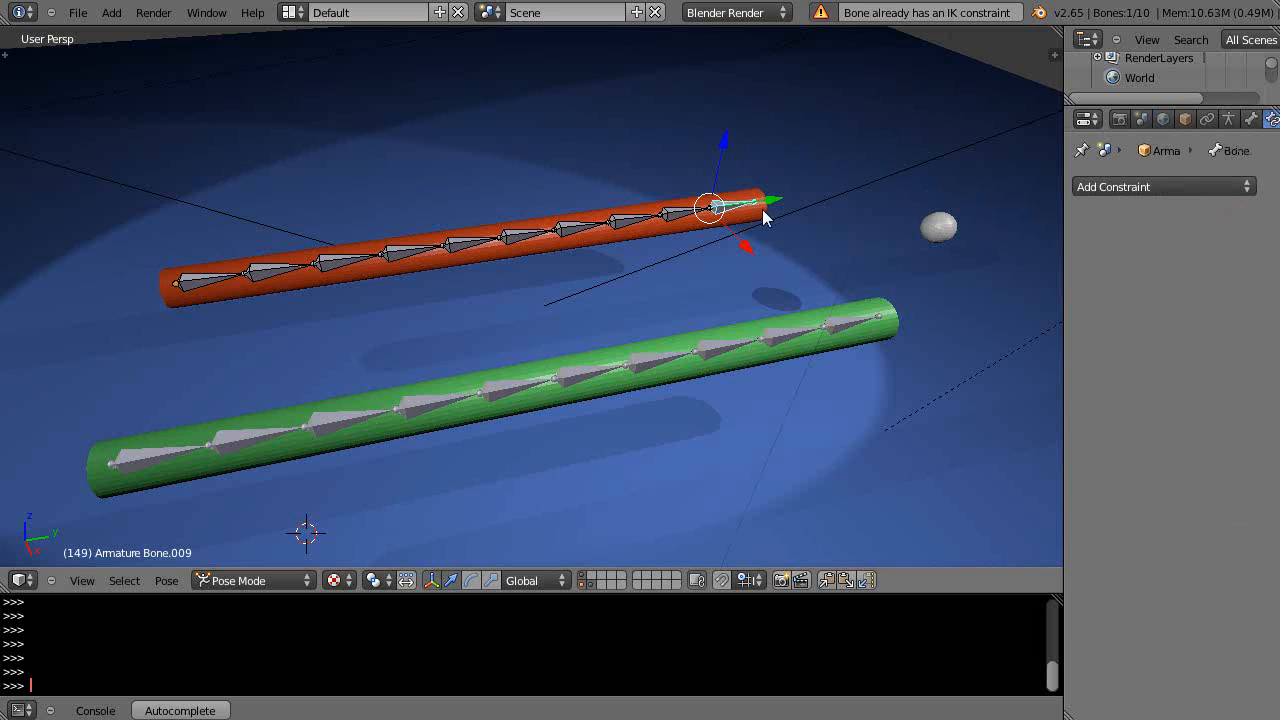
left_click(710, 208)
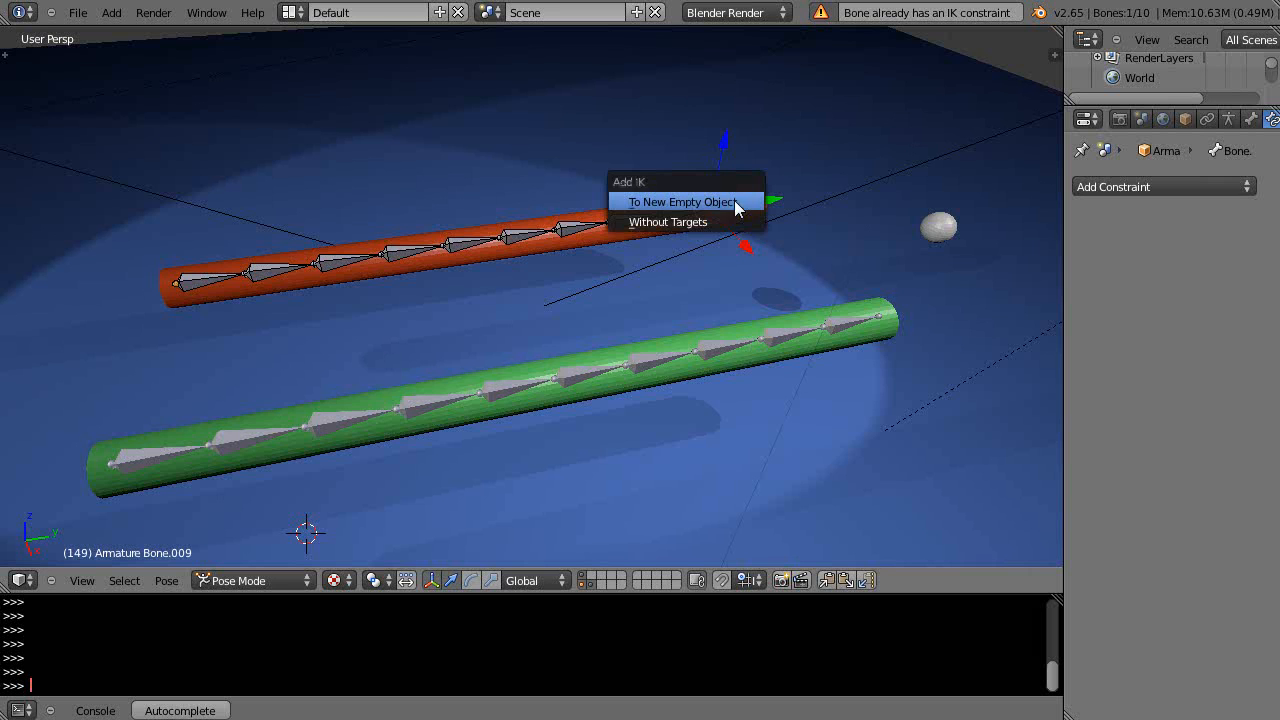
left_click(668, 220)
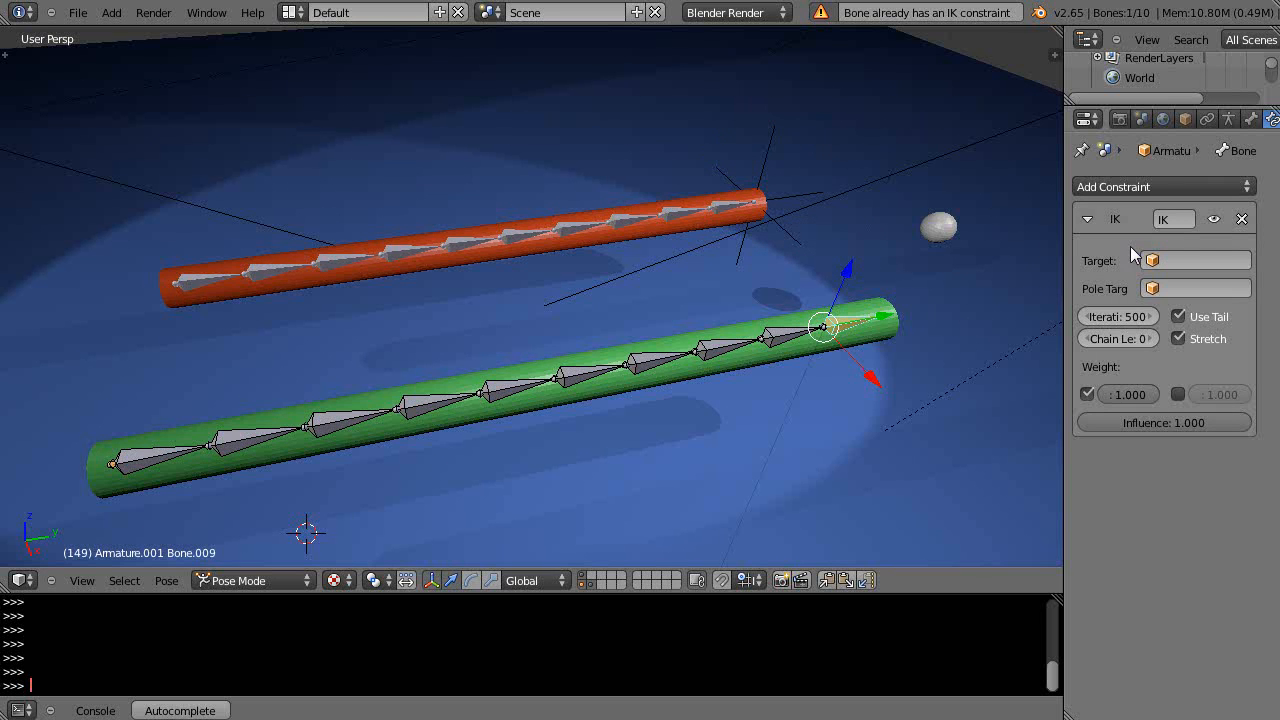
left_click(1242, 218)
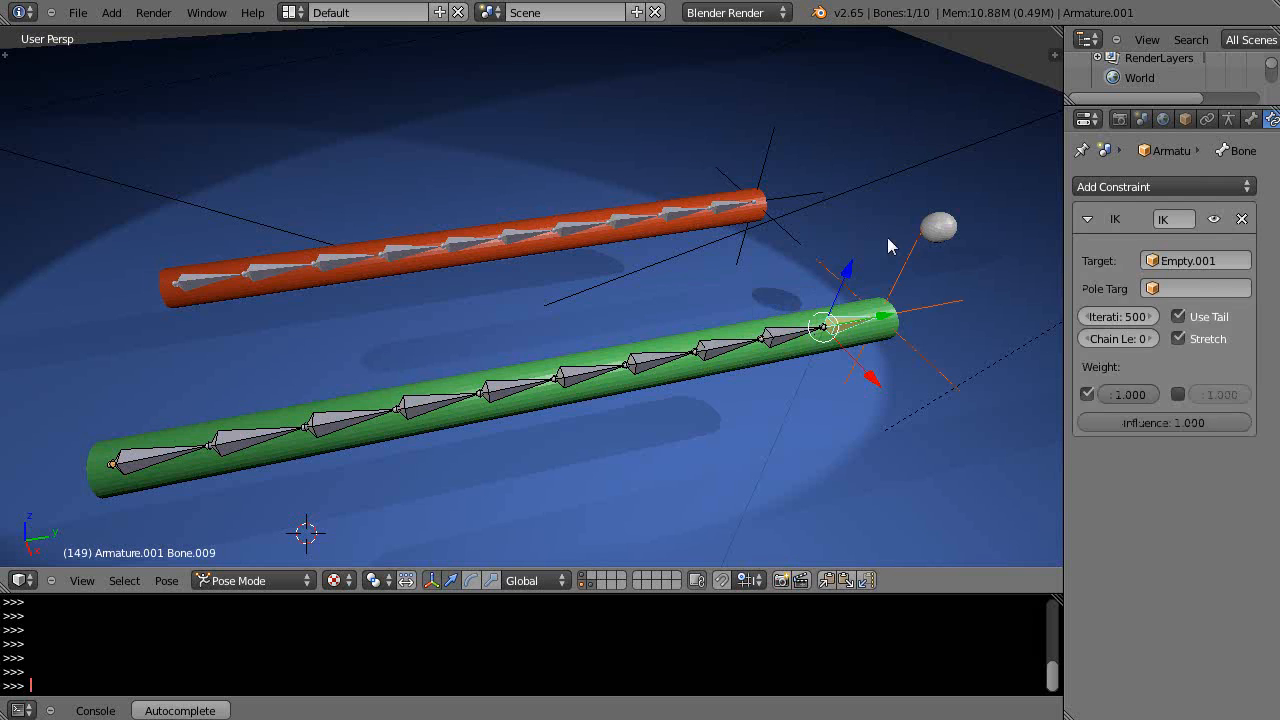
left_click(752, 200)
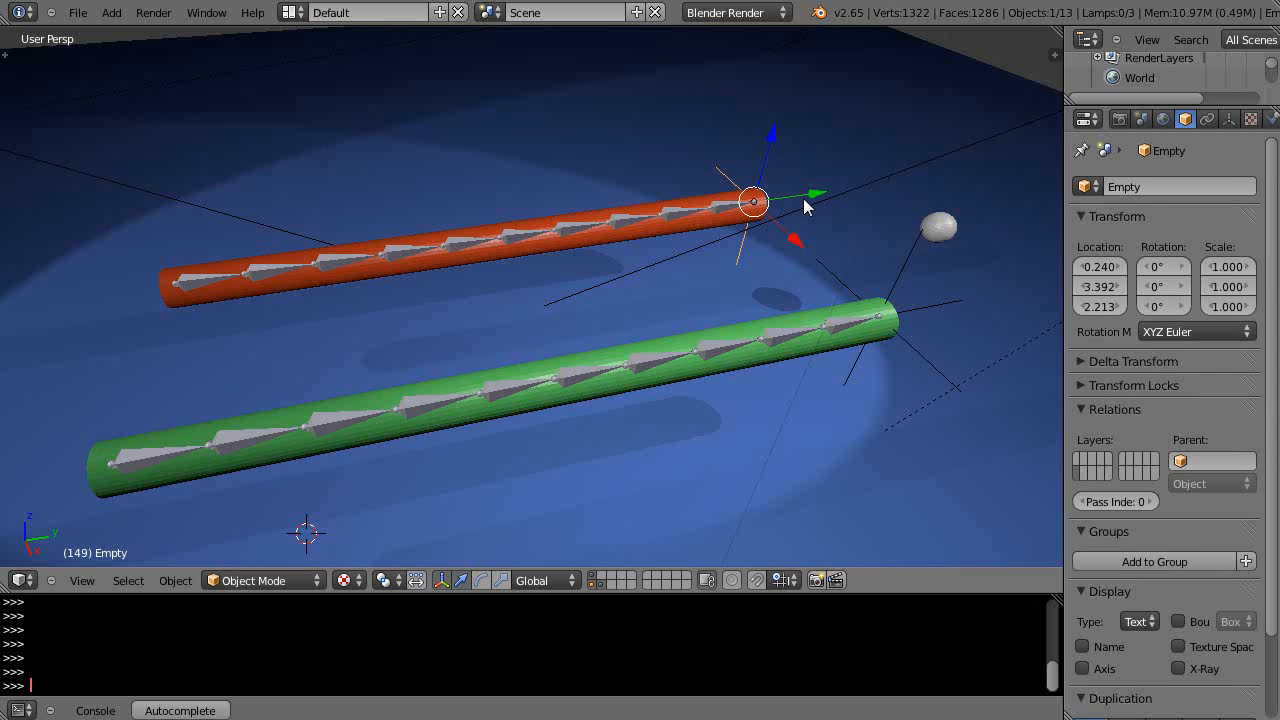
Constrain Bone.004 of the green armature with IK targeting a new empty
left_click_drag(756, 200, 680, 196)
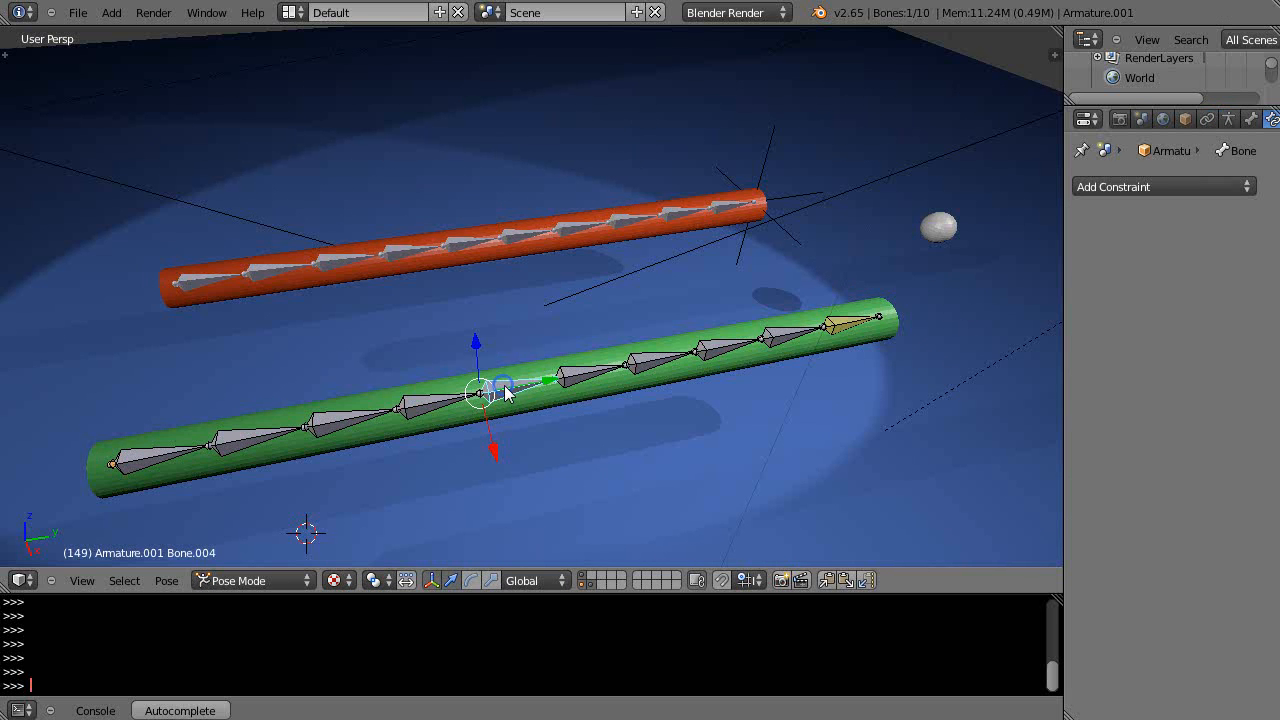
left_click(504, 392)
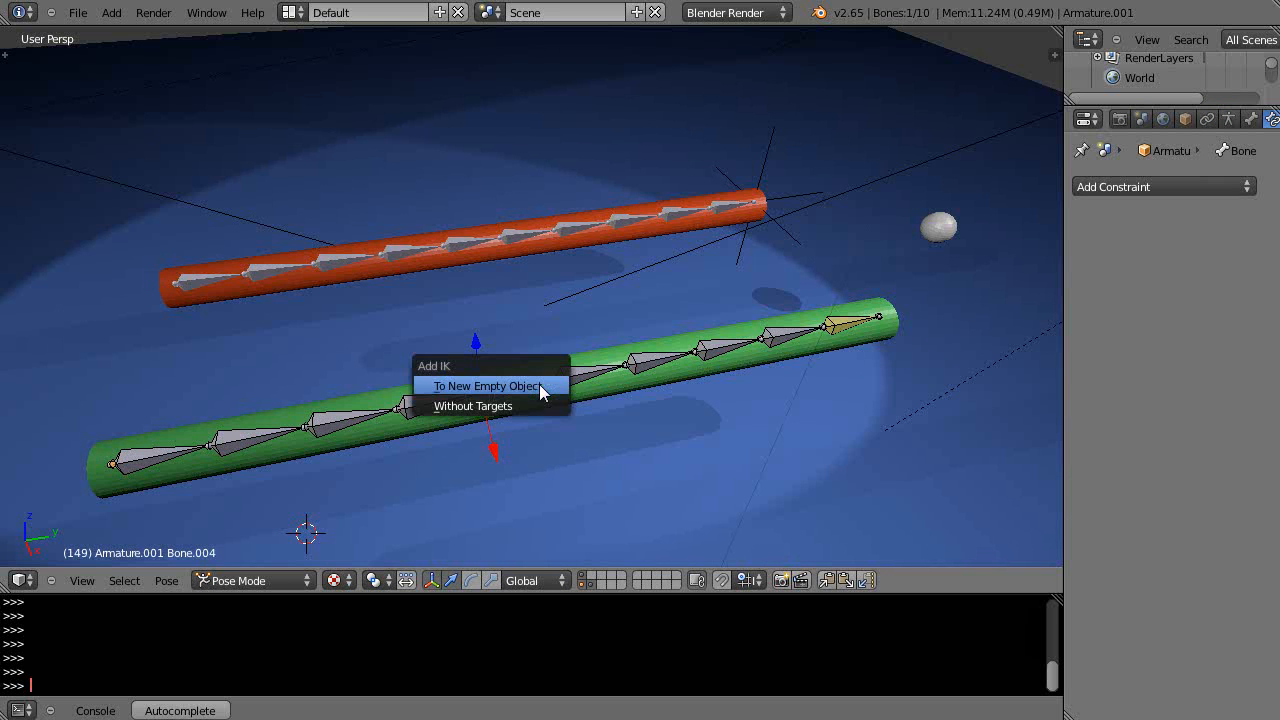
left_click(486, 384)
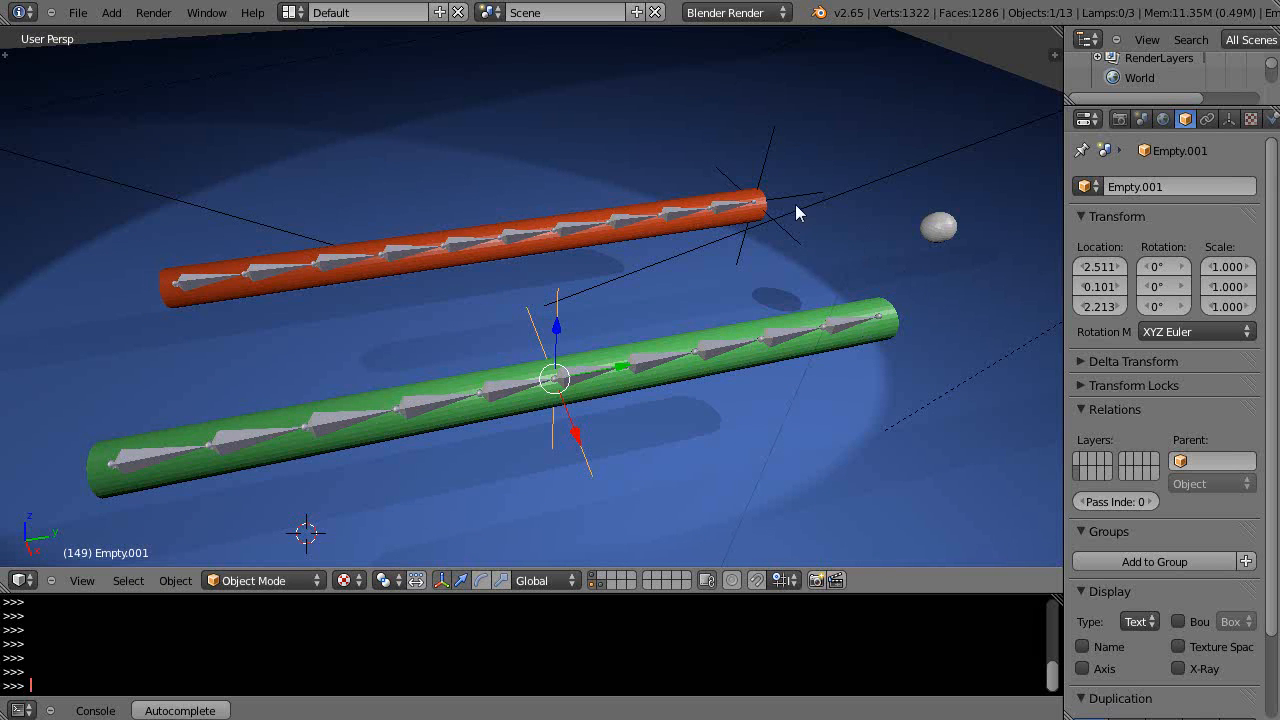
mouse_move(556, 322)
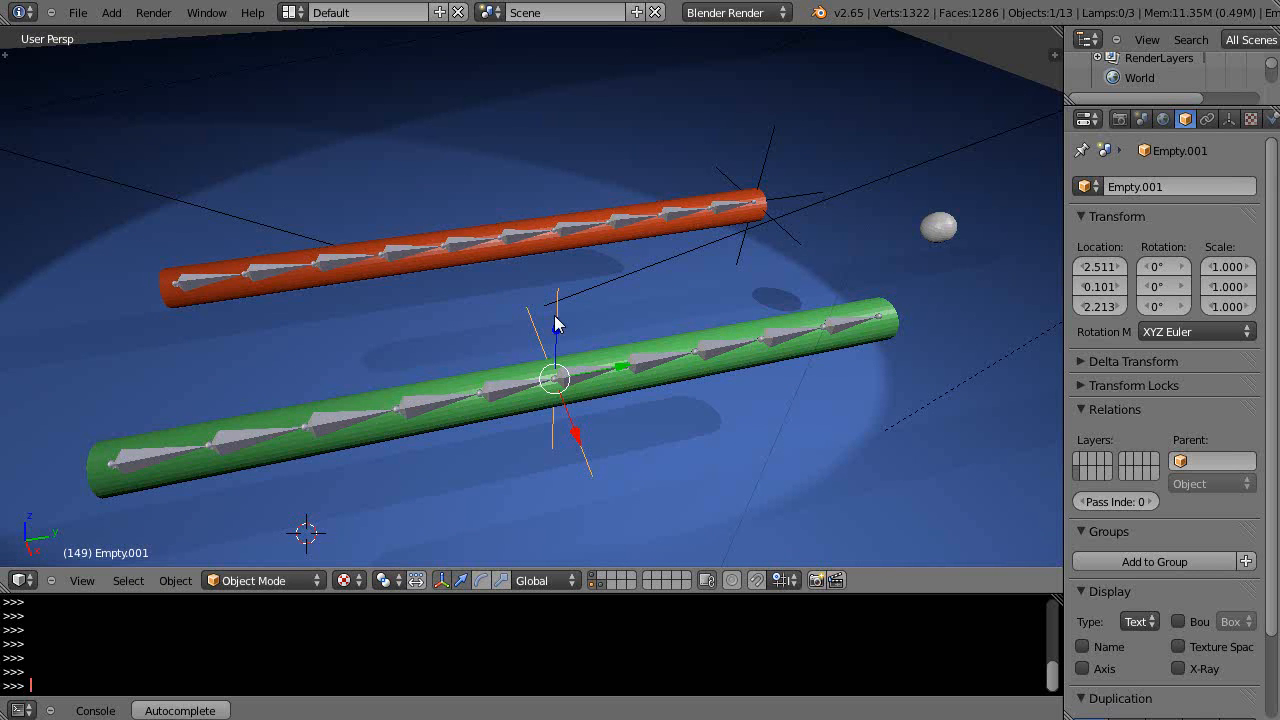
mouse_move(916, 148)
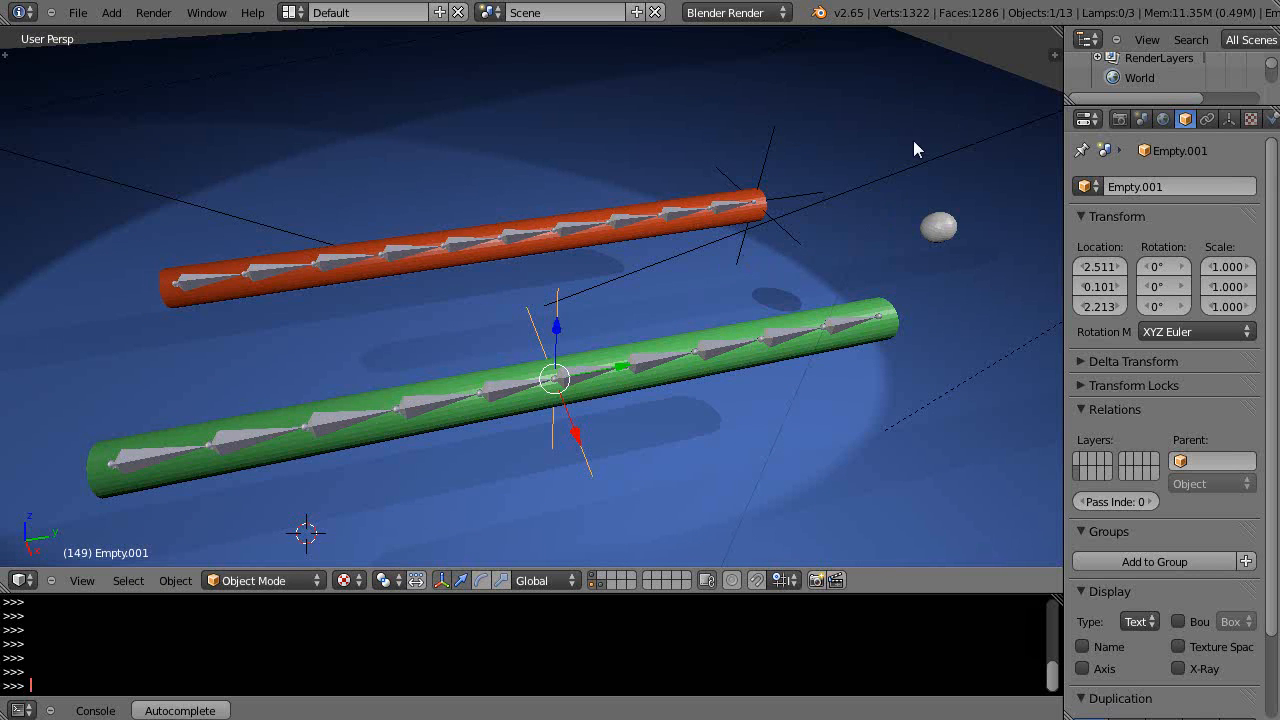
mouse_move(768, 238)
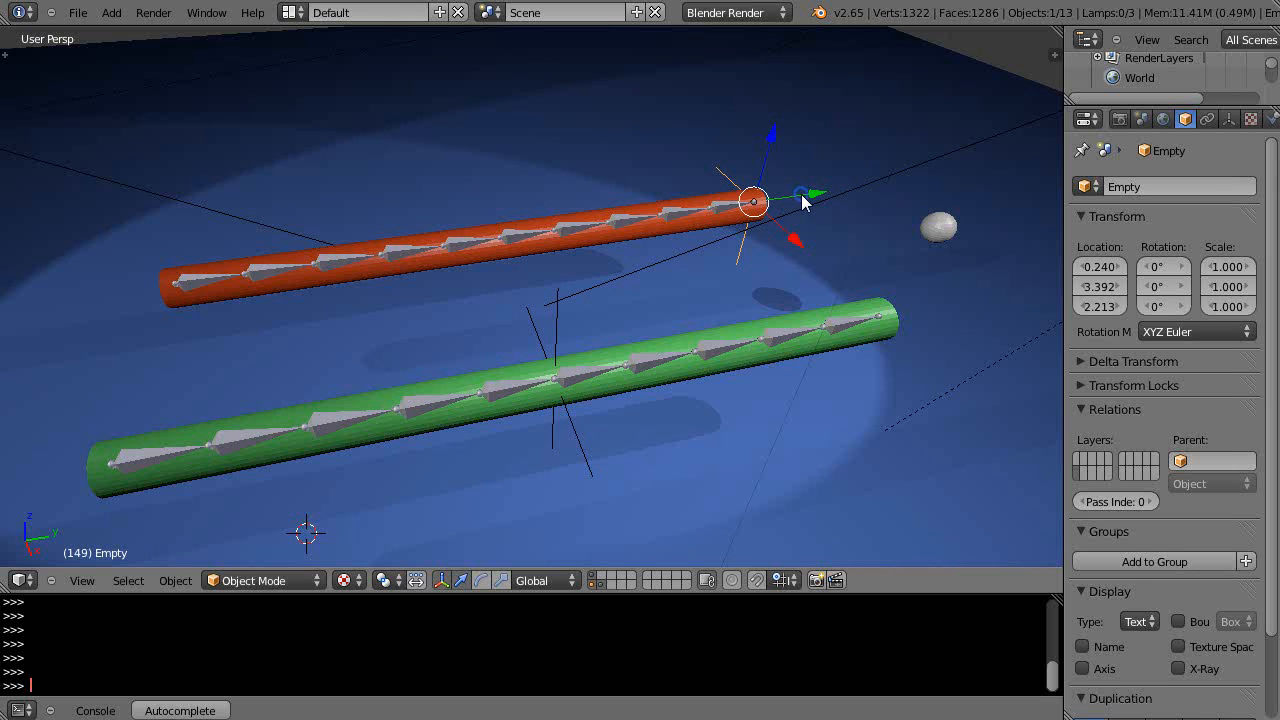
mouse_move(944, 232)
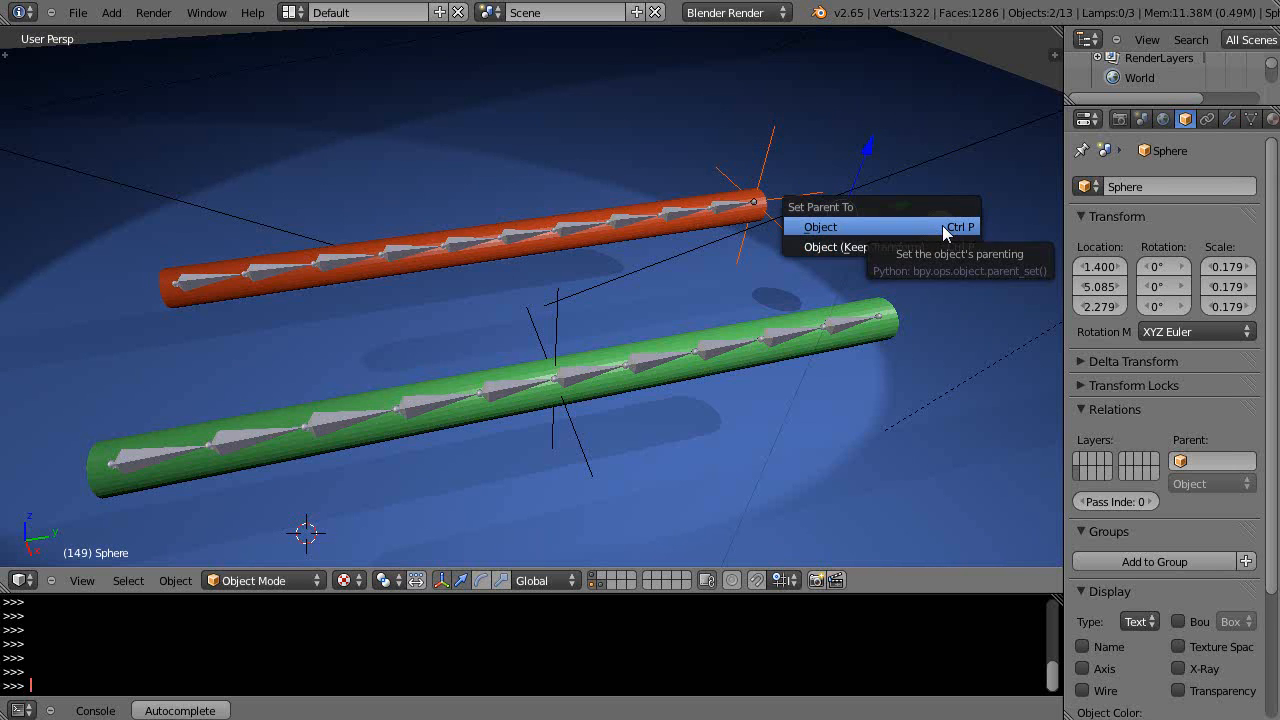
Parent the orange tube's empty and Empty.001 to the sphere as Object parents
left_click(820, 226)
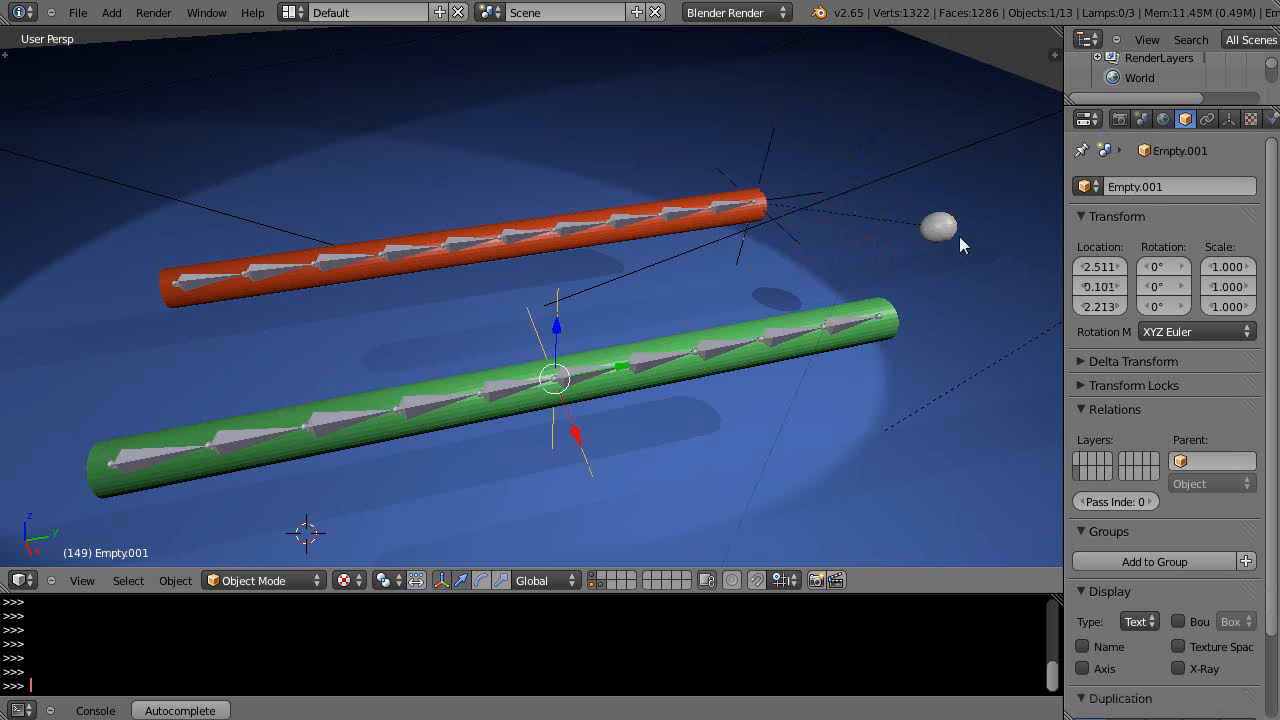
left_click(938, 224)
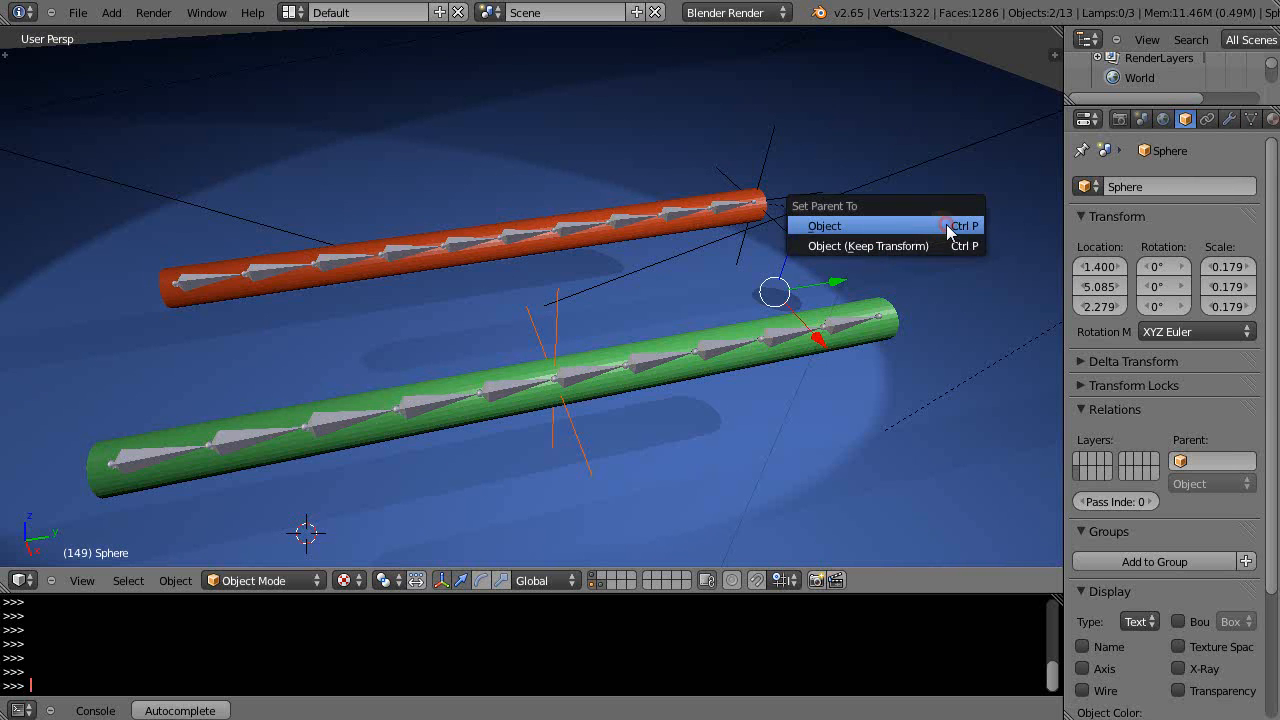
left_click(824, 224)
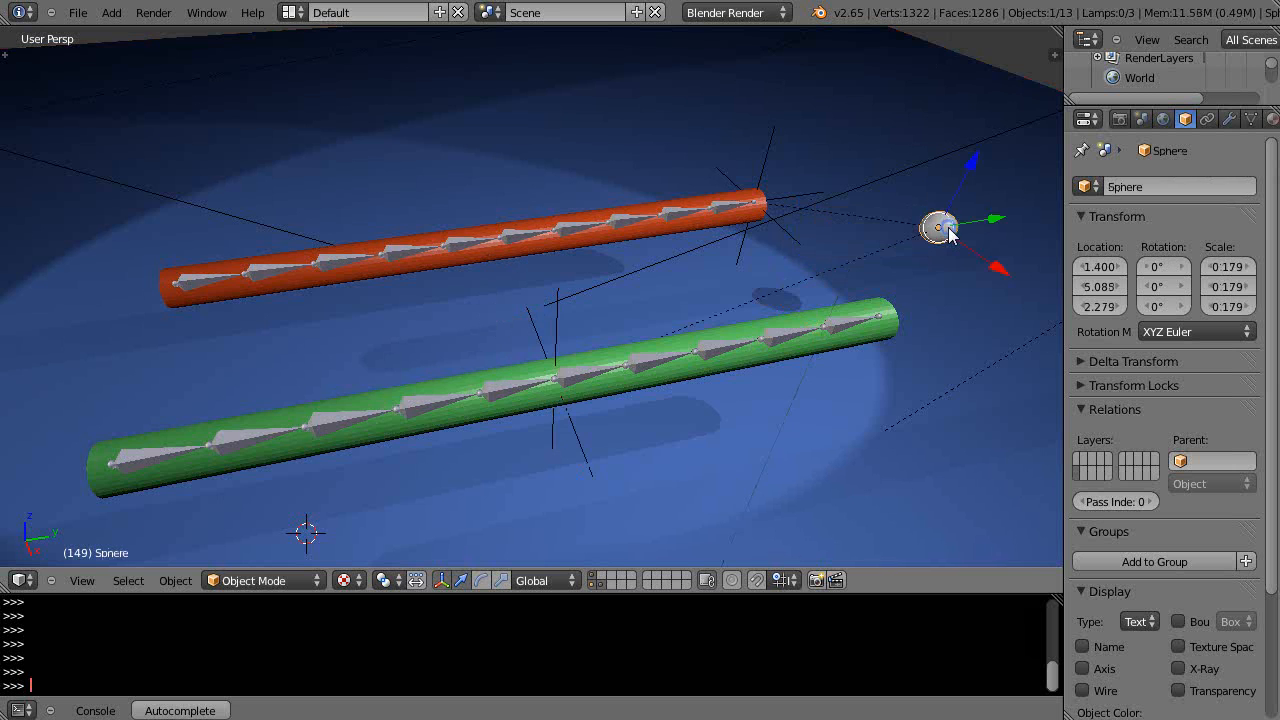
left_click(20, 580)
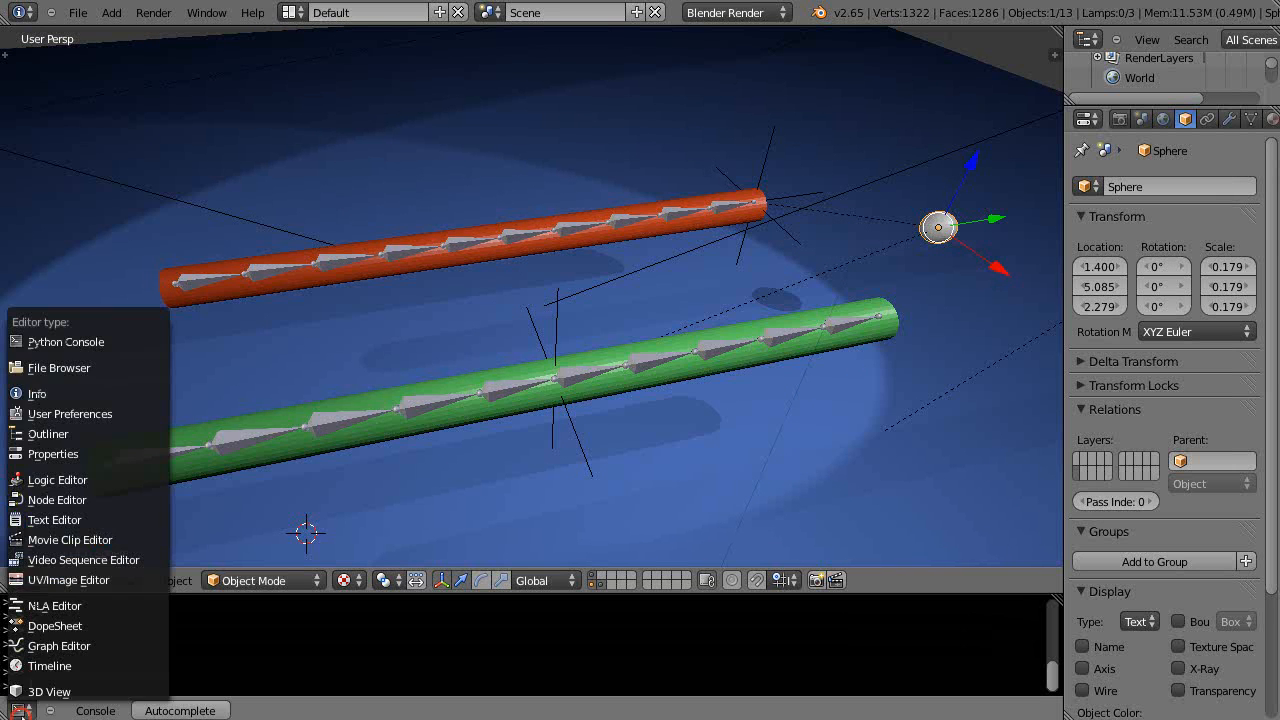
Show the Timeline and keyframe the sphere's LocRotScale at frame 1
left_click(48, 664)
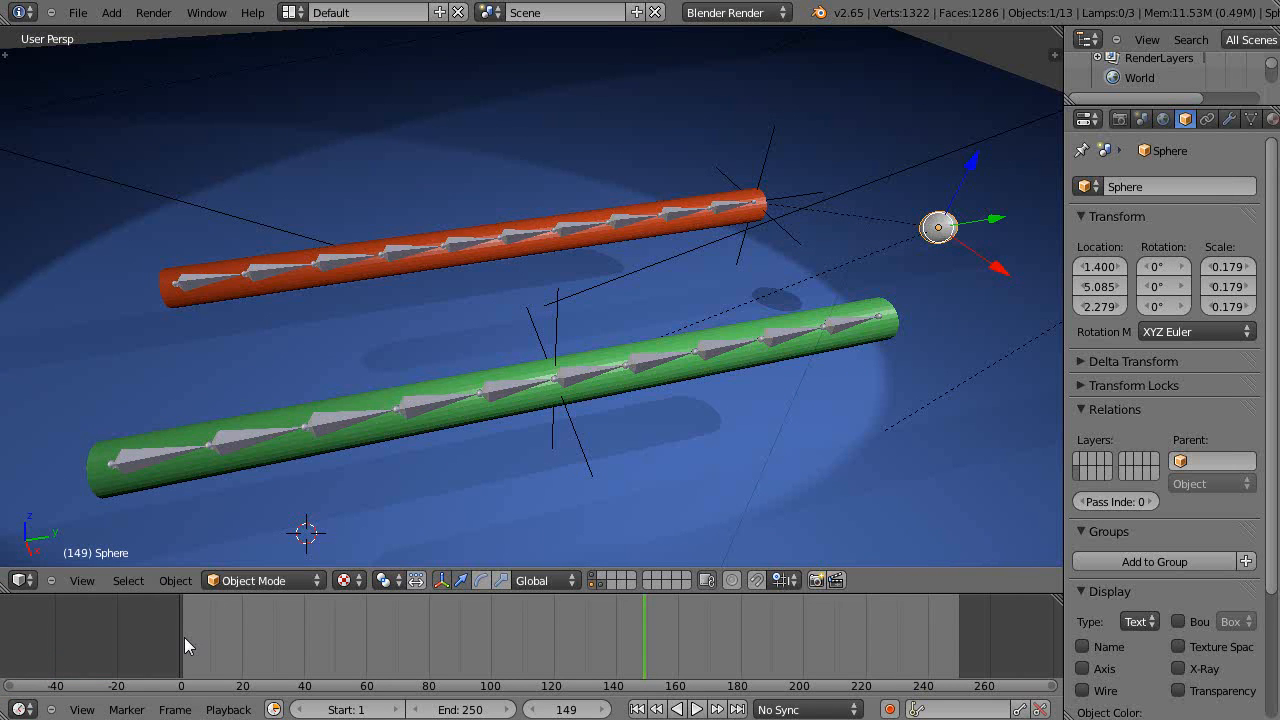
key("i")
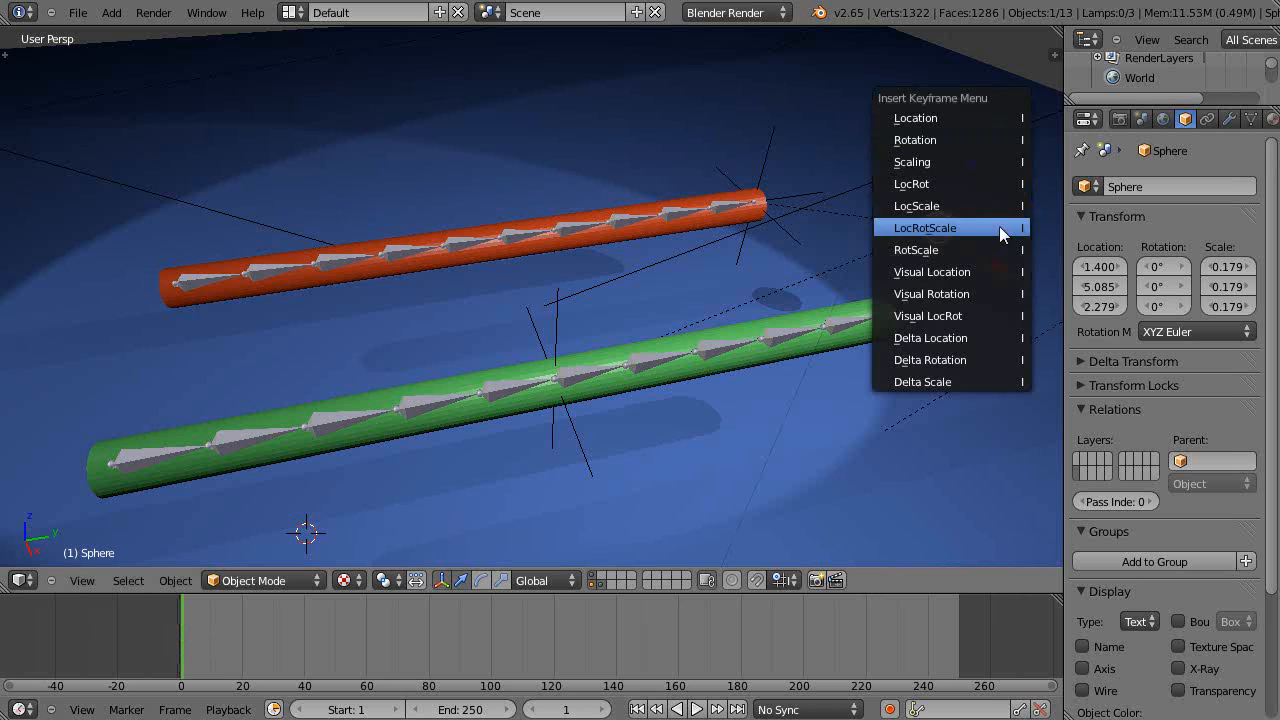
left_click(924, 228)
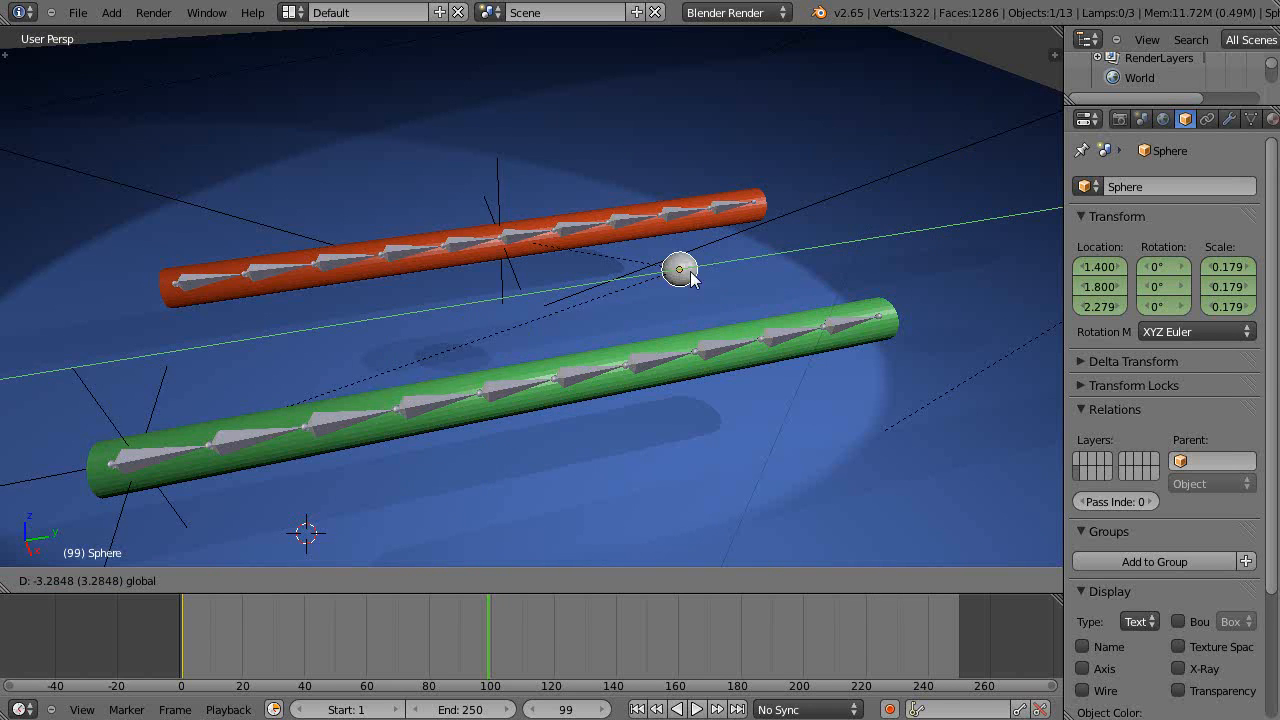
Drag the sphere toward and past the tubes so both IK chains curl after it
left_click_drag(680, 268, 1008, 216)
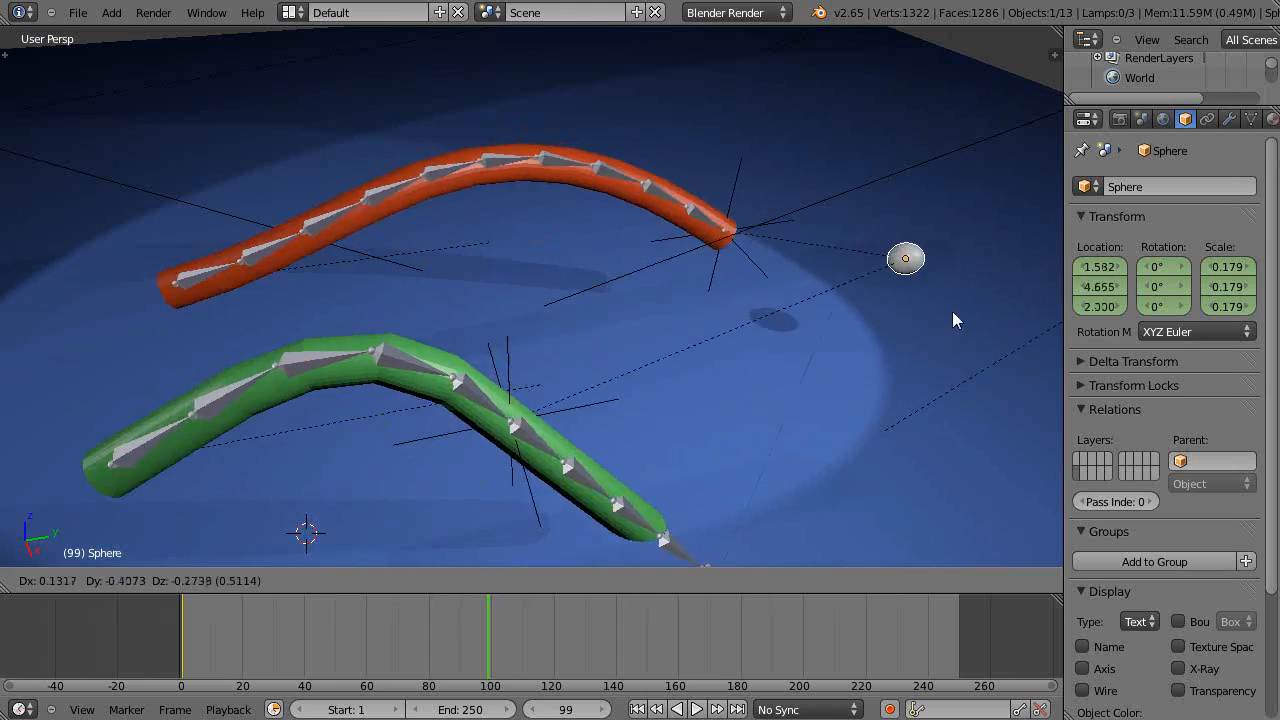
left_click_drag(904, 260, 828, 284)
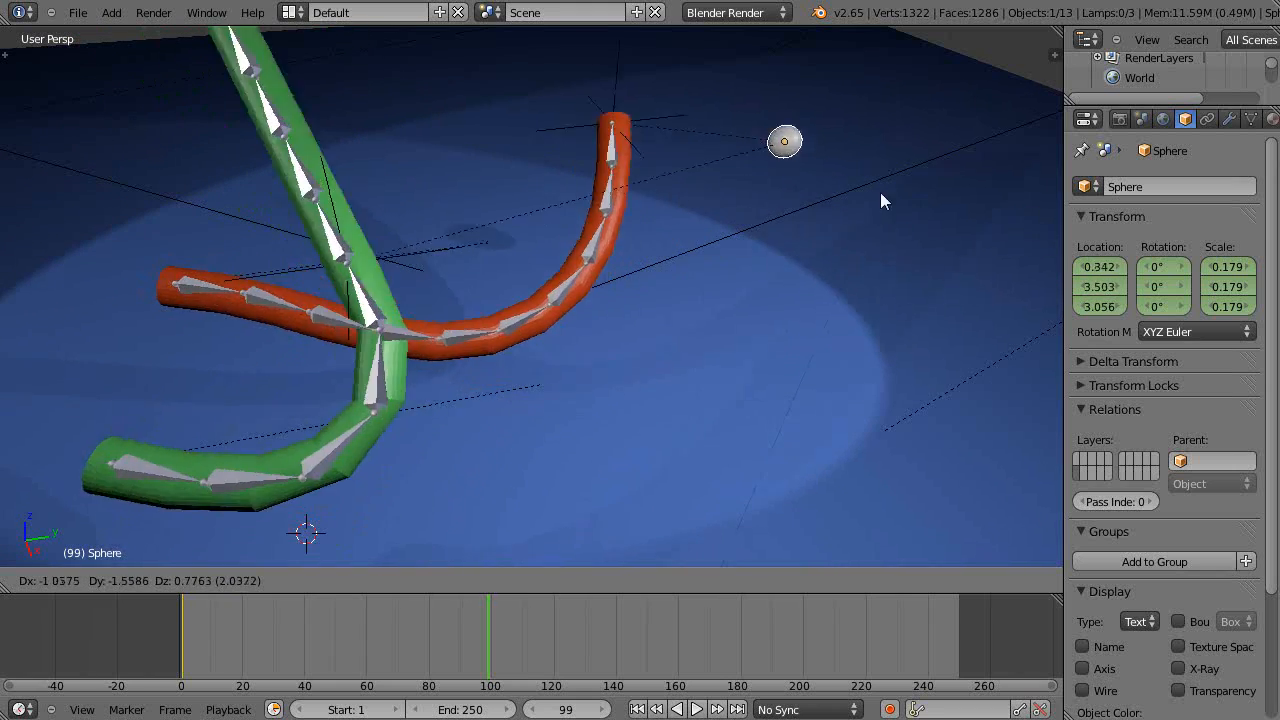
left_click_drag(784, 140, 890, 180)
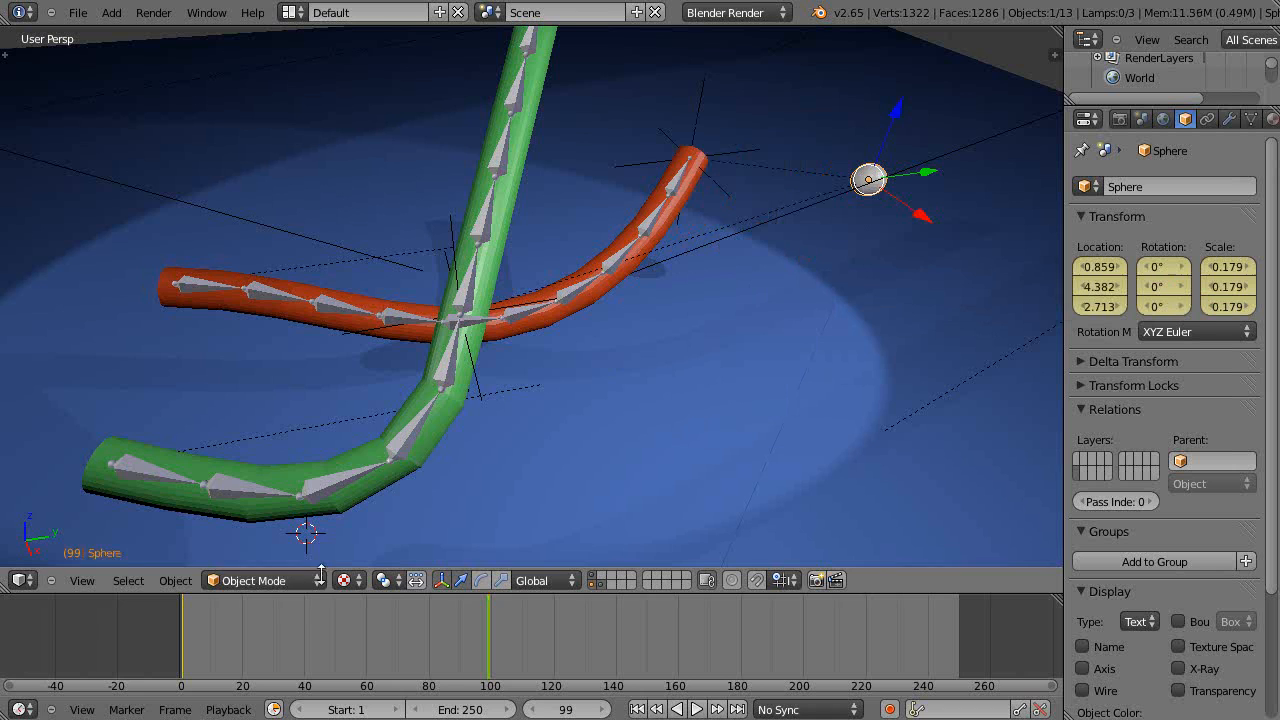
Start playback from frame 1 to watch the tubes straighten and bend
left_click(696, 708)
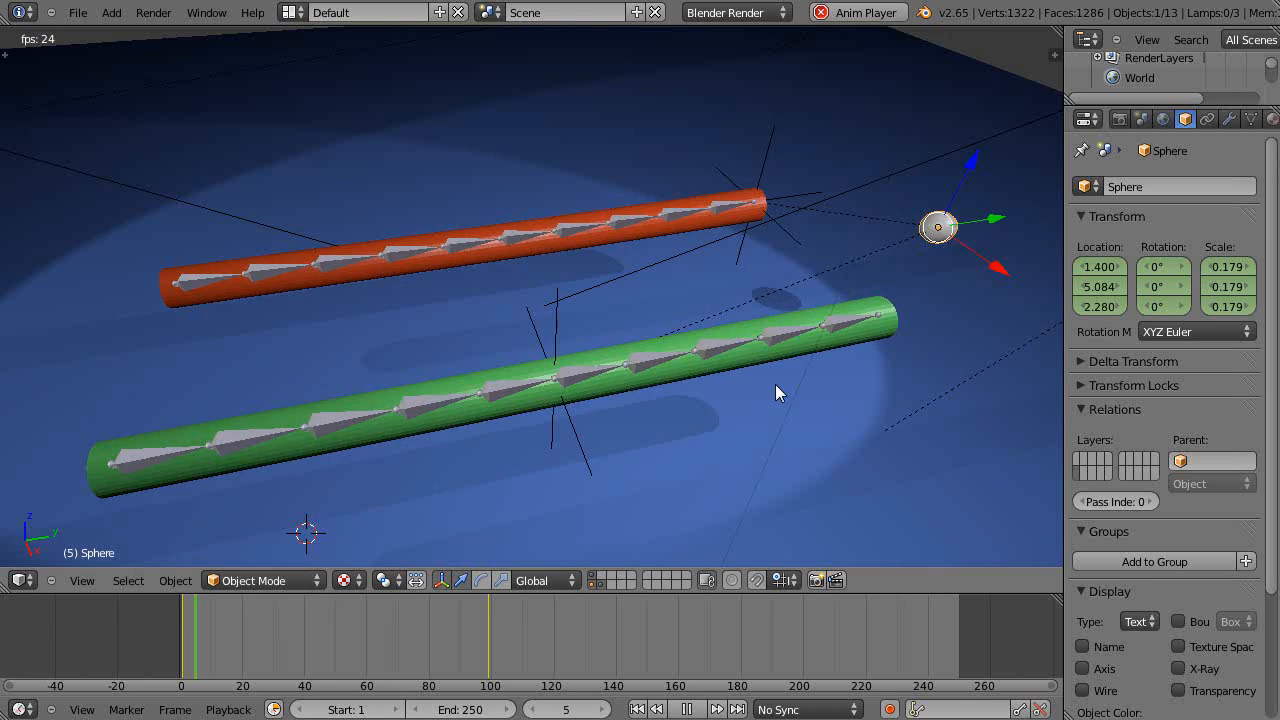